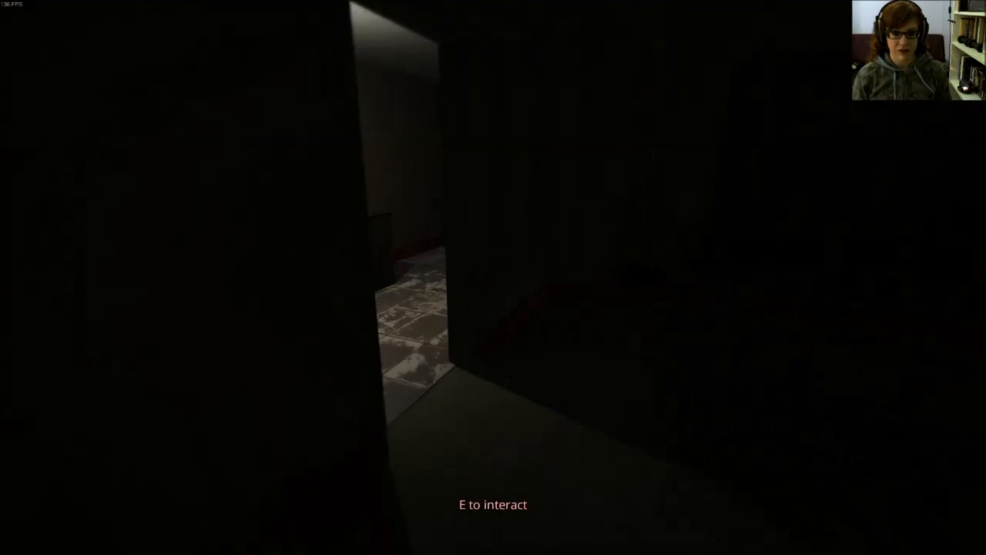
Step: Open the door to the lit hallway and flip the wall light switch twice
key(e)
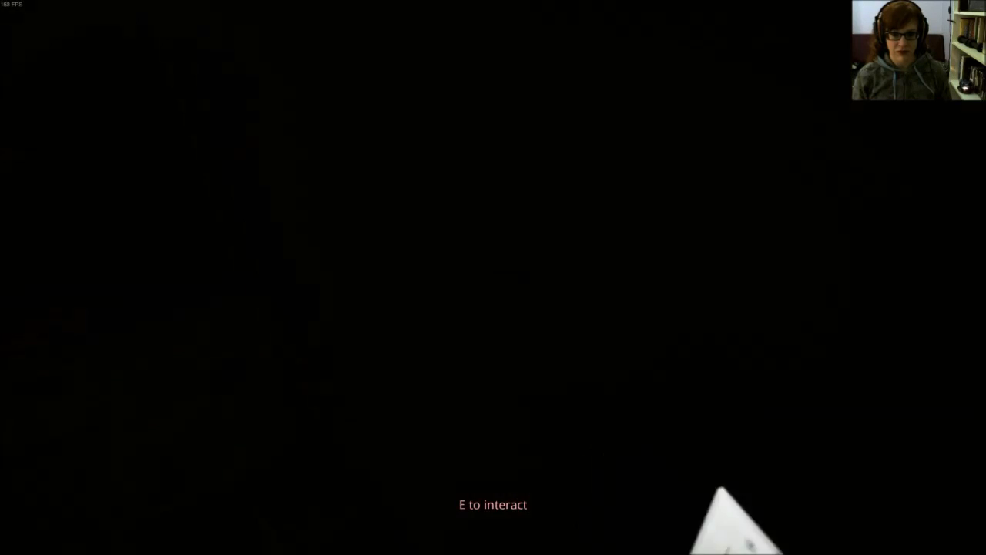
key(e)
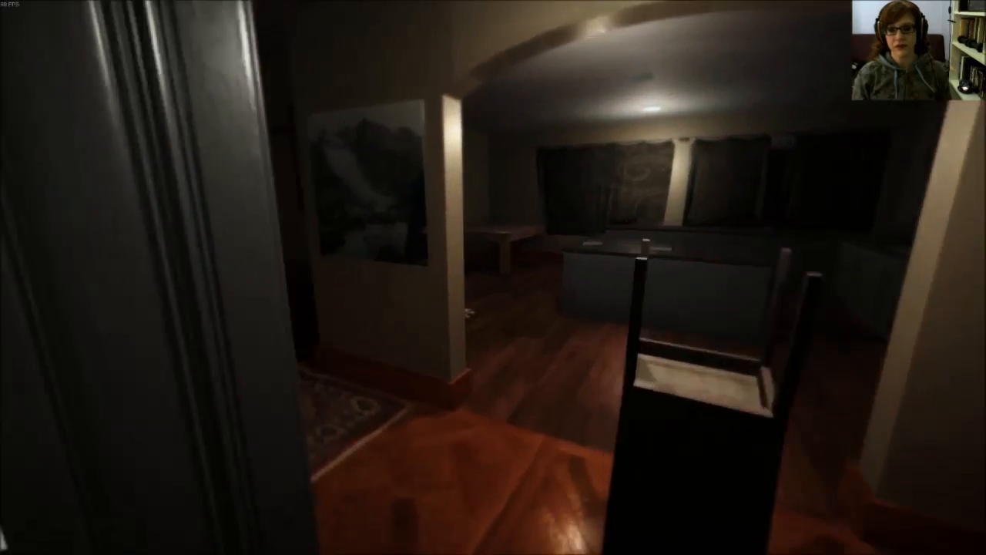
mouse_move(493, 277)
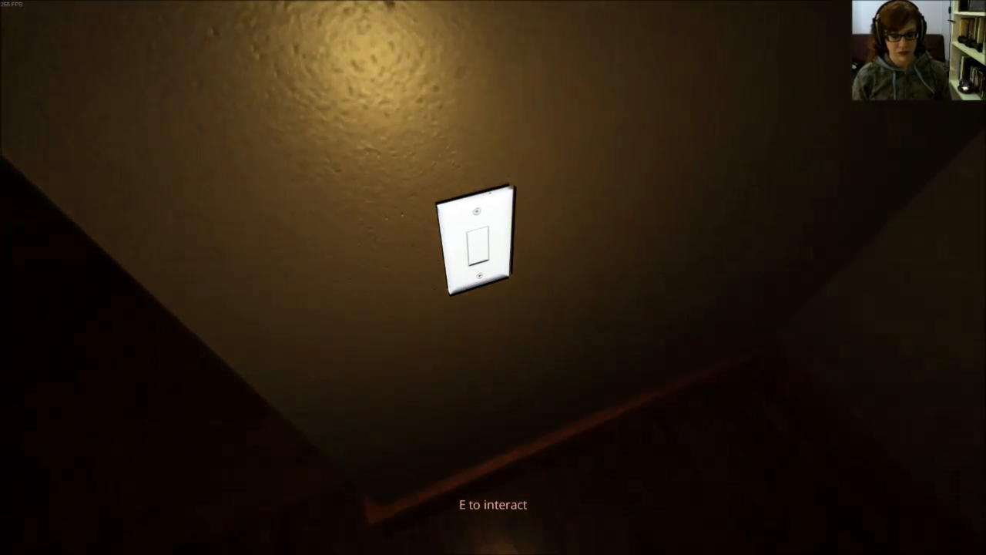
key(e)
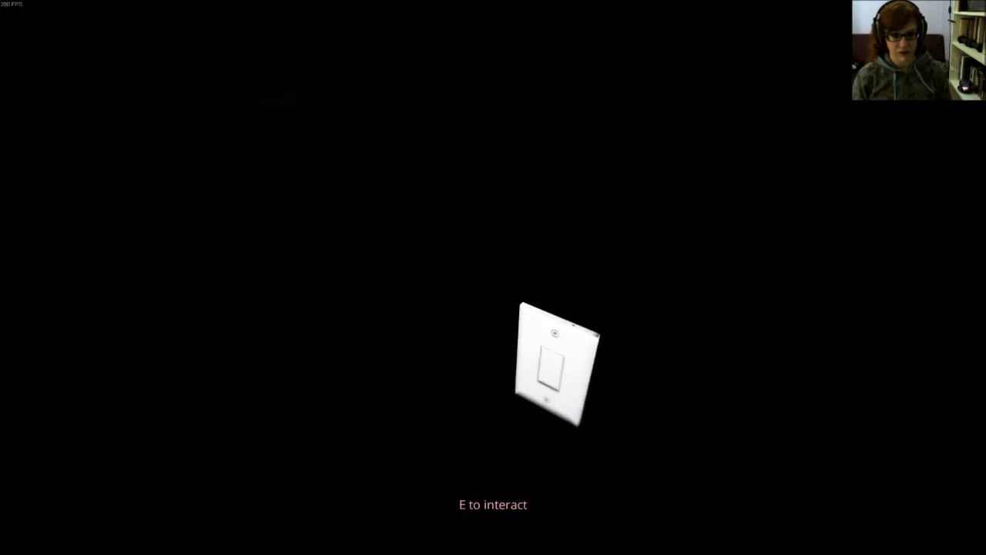
key(e)
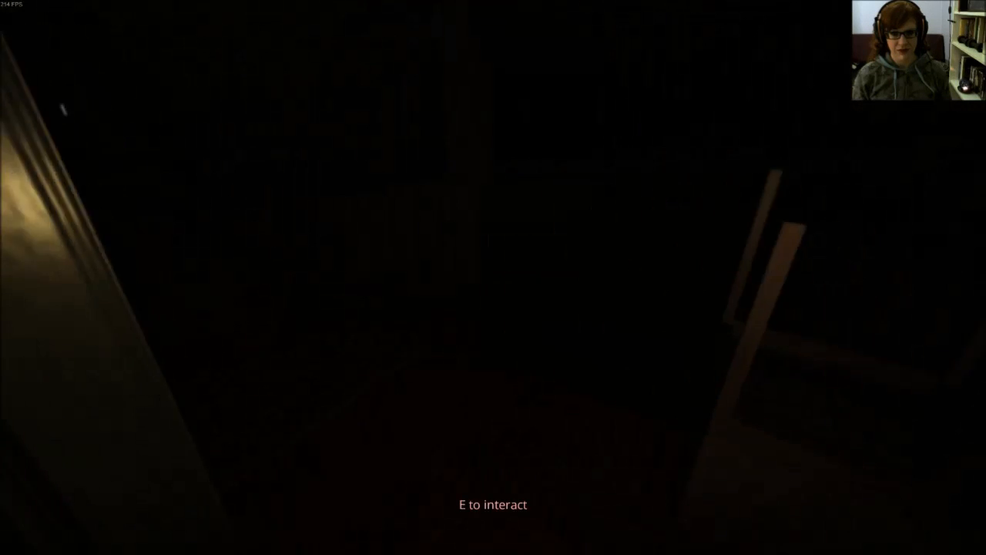
key(e)
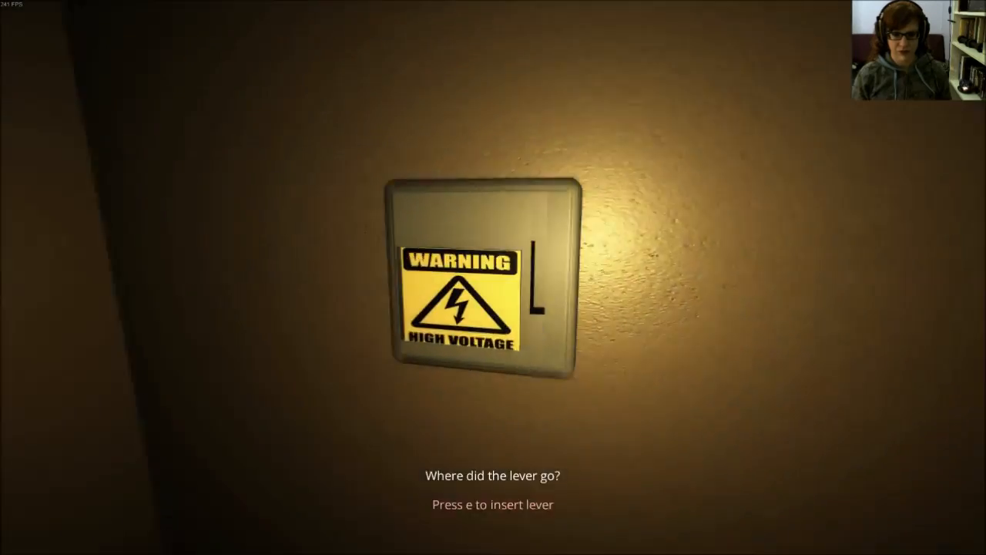
Step: Insert the lever into the high voltage box, flip the light switches, and walk down the carpeted hallway
key(e)
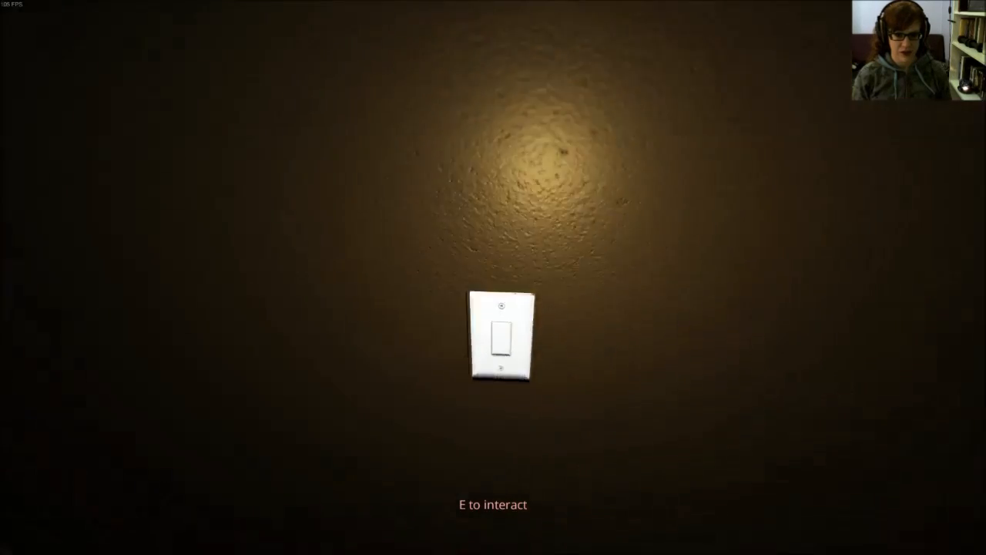
key(e)
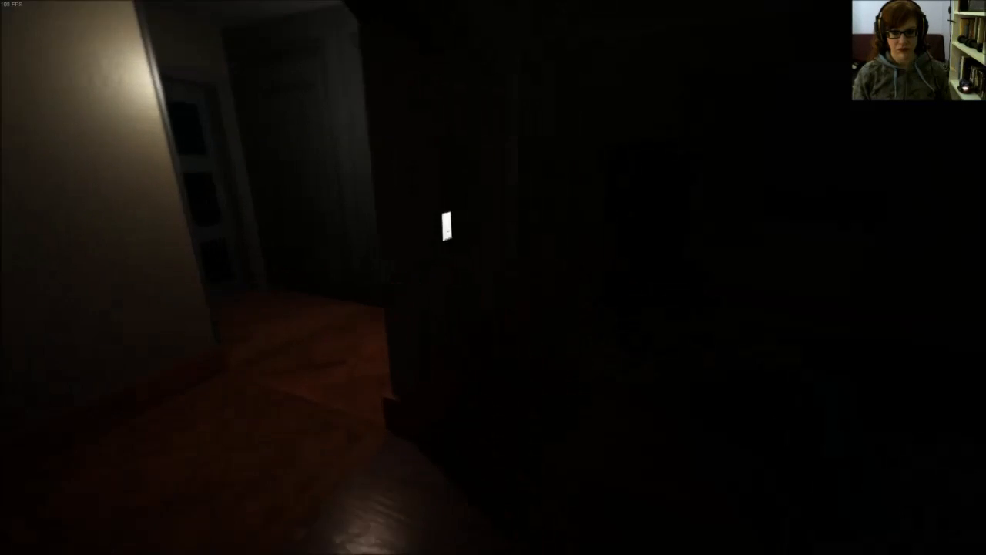
mouse_move(467, 300)
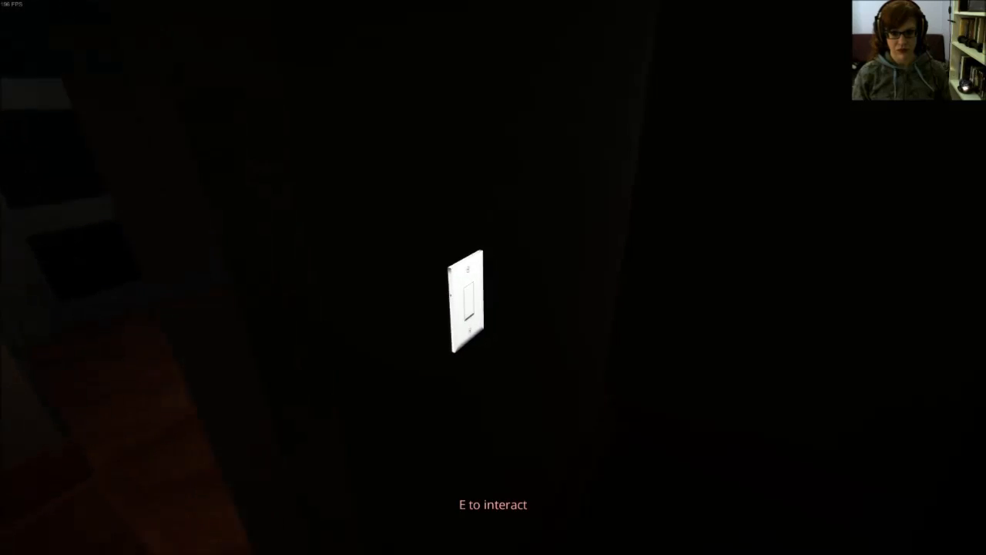
key(e)
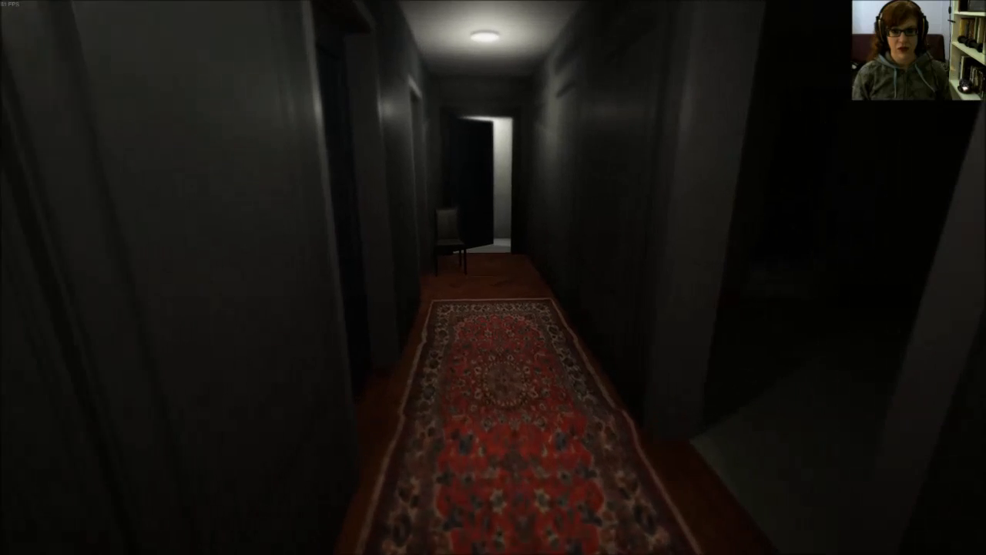
key(w)
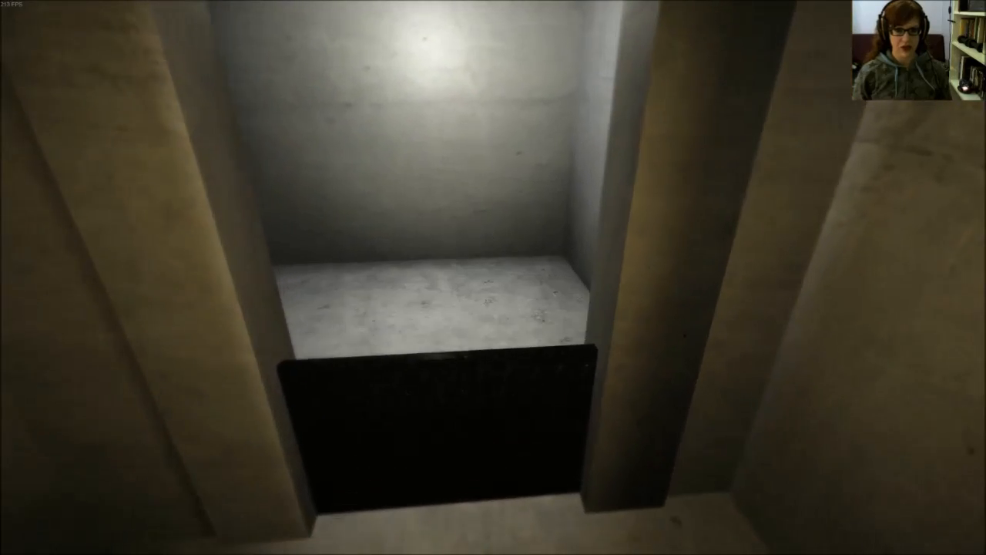
Step: Crawl through the low wall opening and run through the red-lit doorway toward the dark room
key(w)
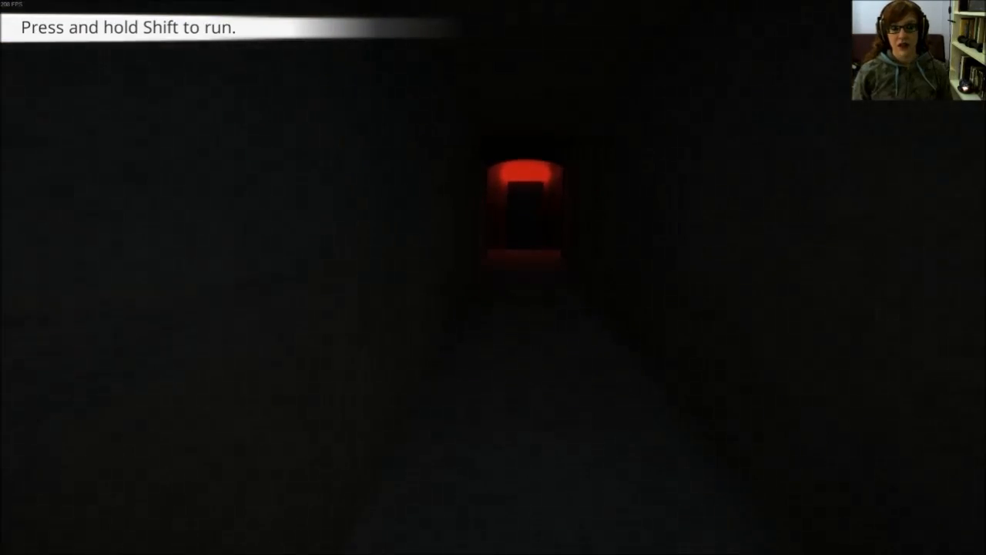
key(w)
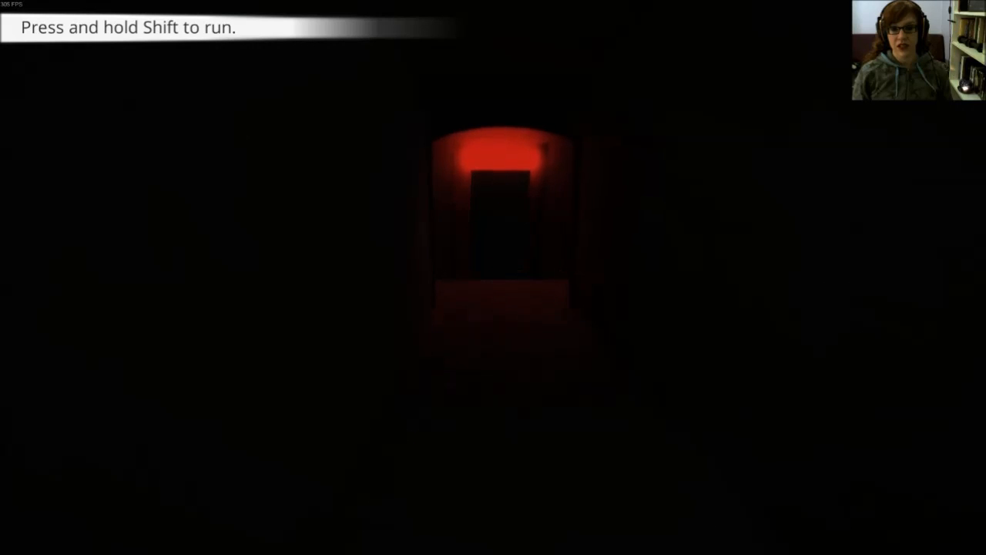
key(w)
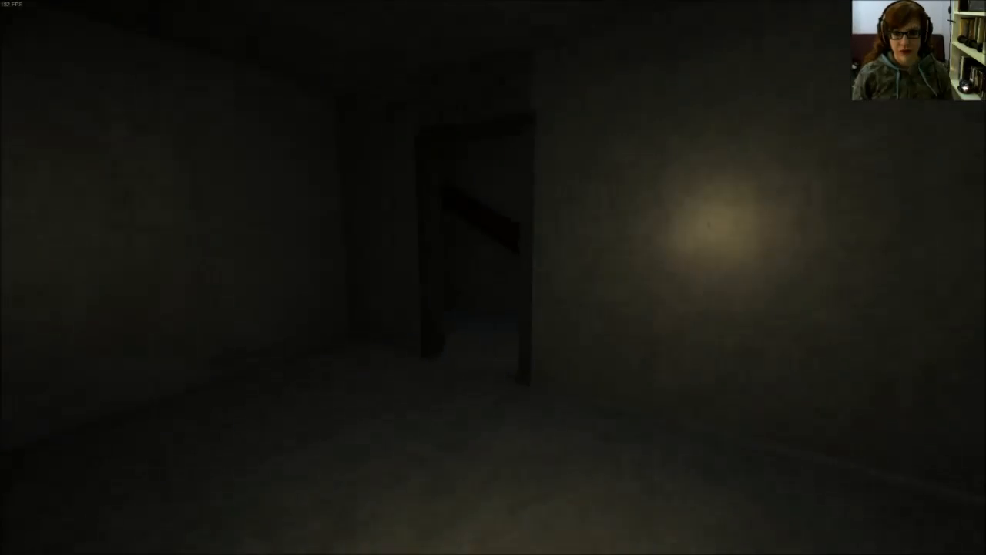
key(w)
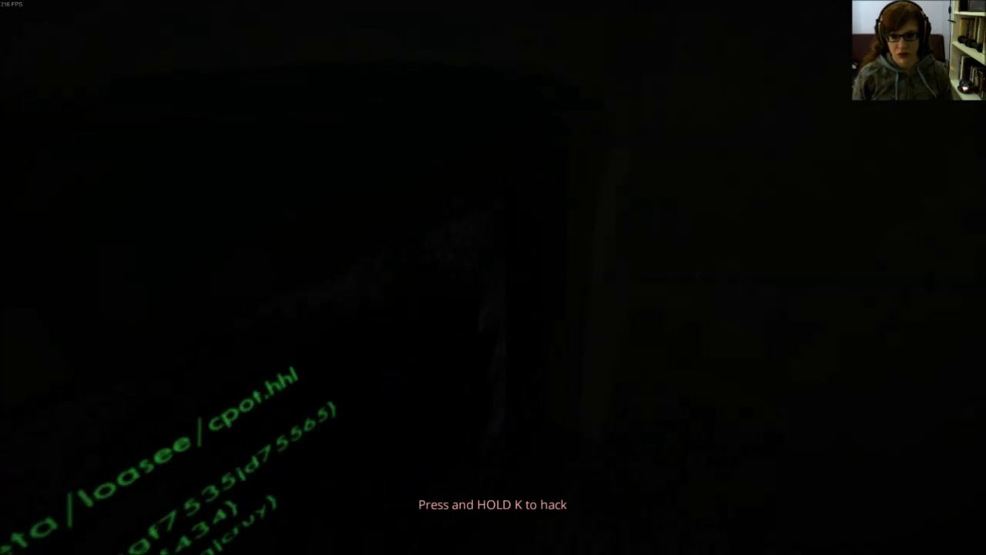
Step: Hack the nearby terminal and the green wall terminal, then hack another with X
key(k)
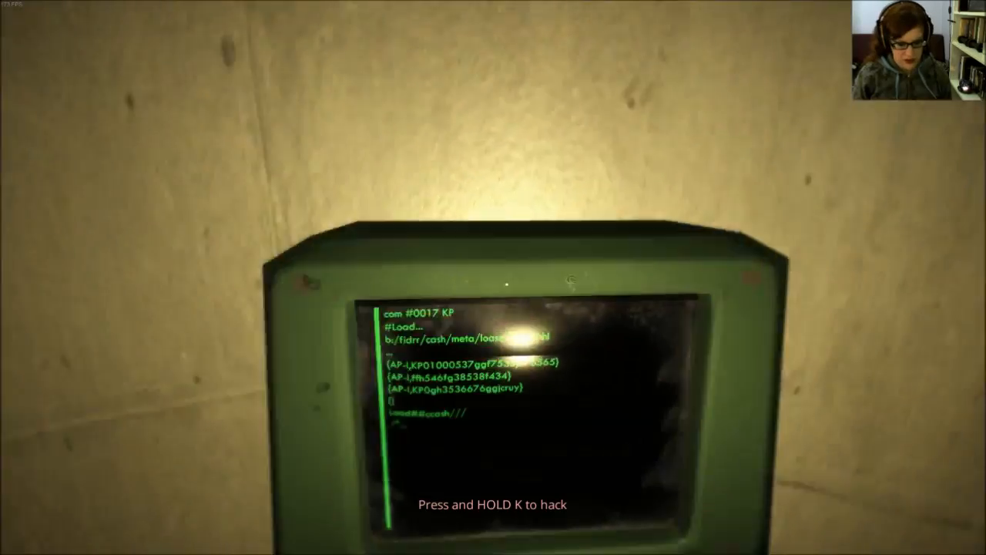
key(k)
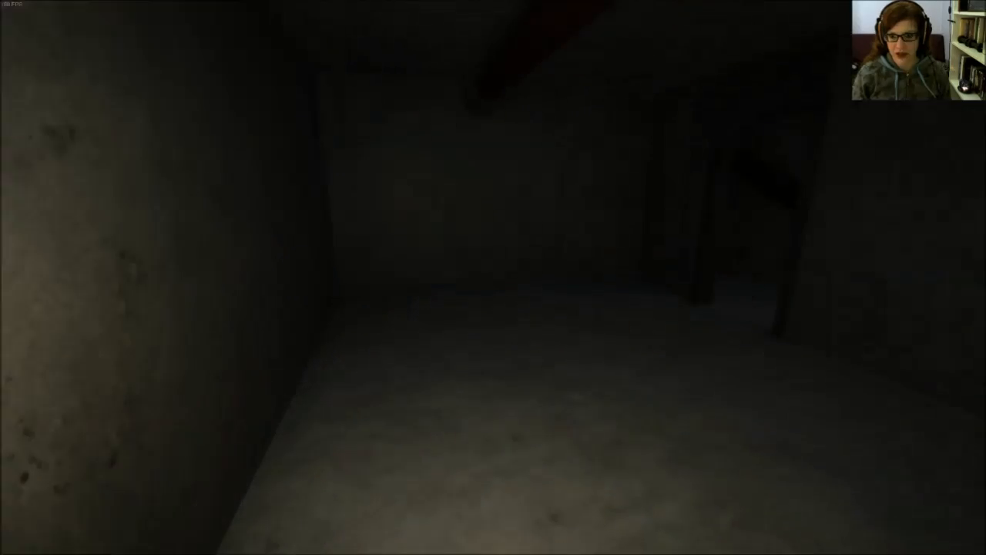
mouse_move(493, 278)
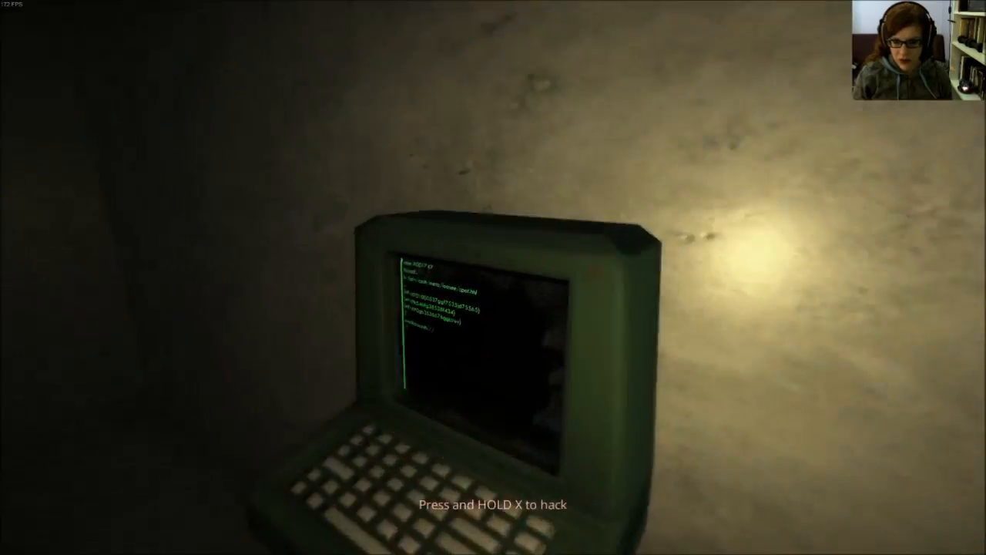
key(x)
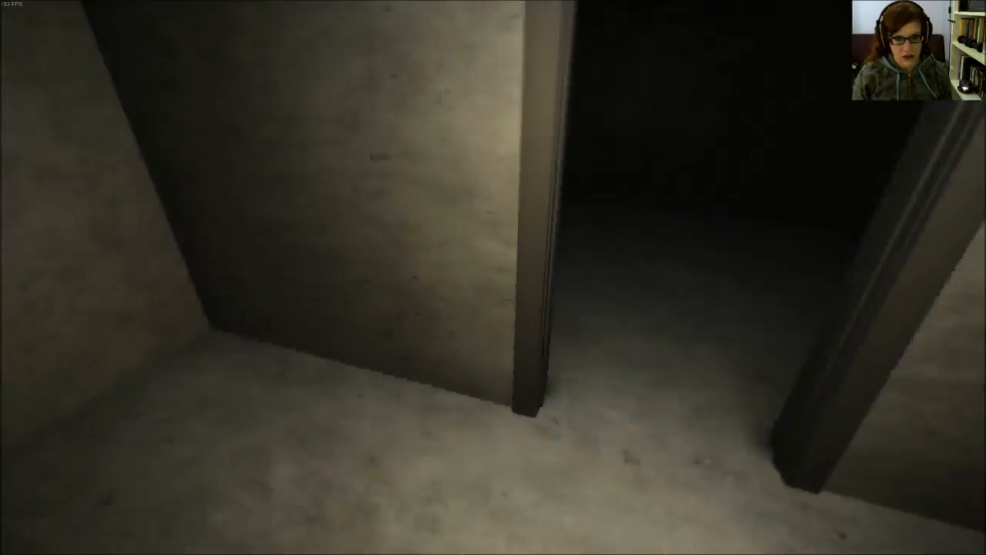
mouse_move(493, 277)
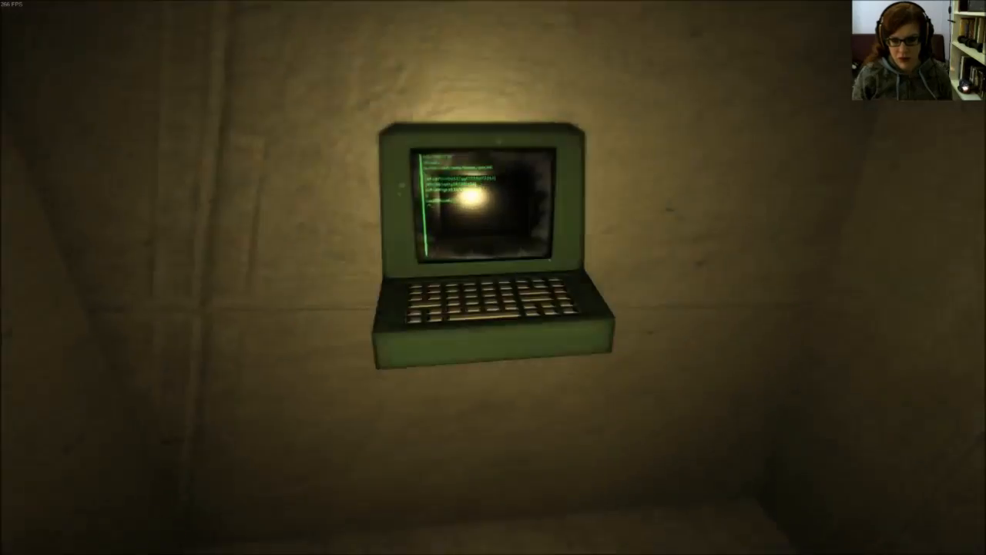
click(492, 215)
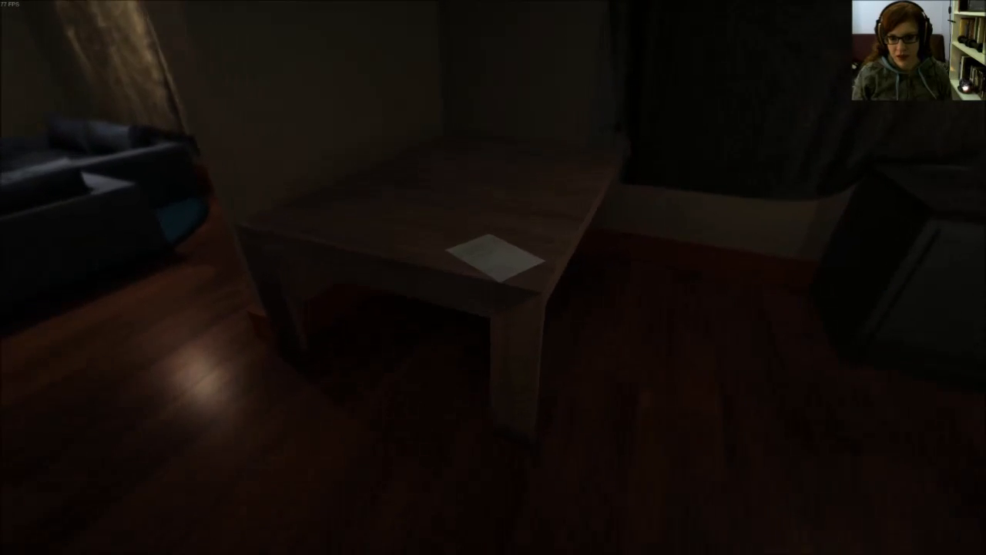
Step: Walk from the living room past the table and door into the dark hallway
click(492, 260)
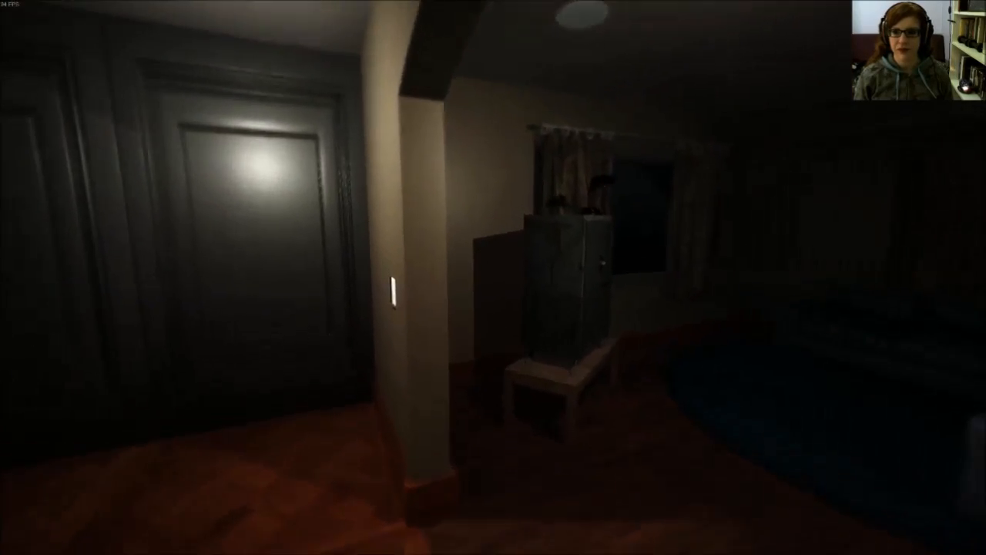
mouse_move(493, 278)
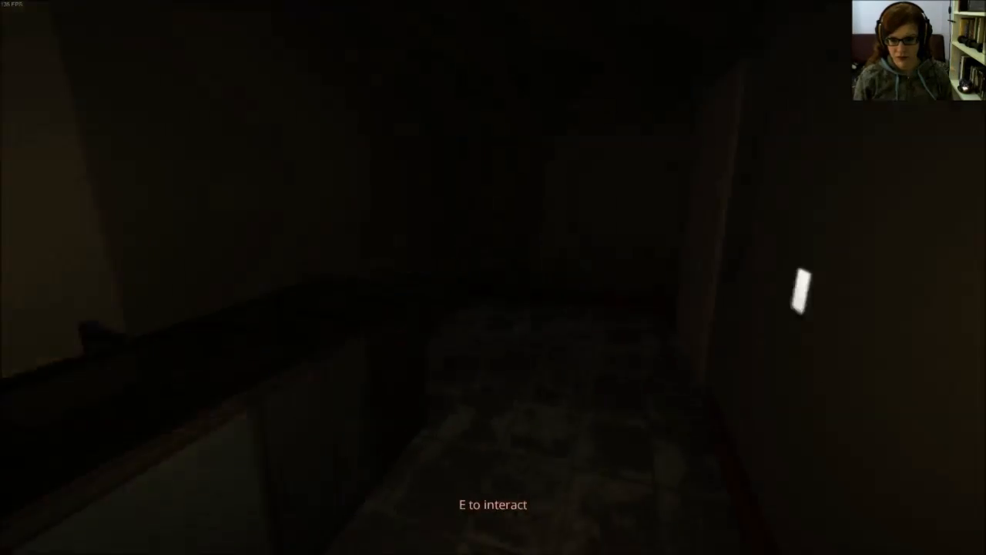
Step: Interact in the dark hallway and pull off the plank blocking the hidden room
key(e)
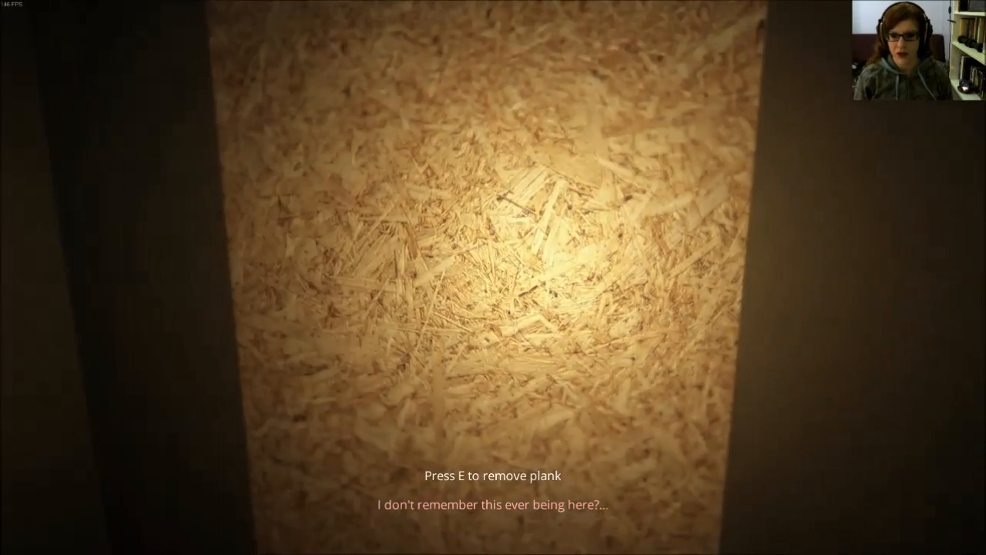
key(e)
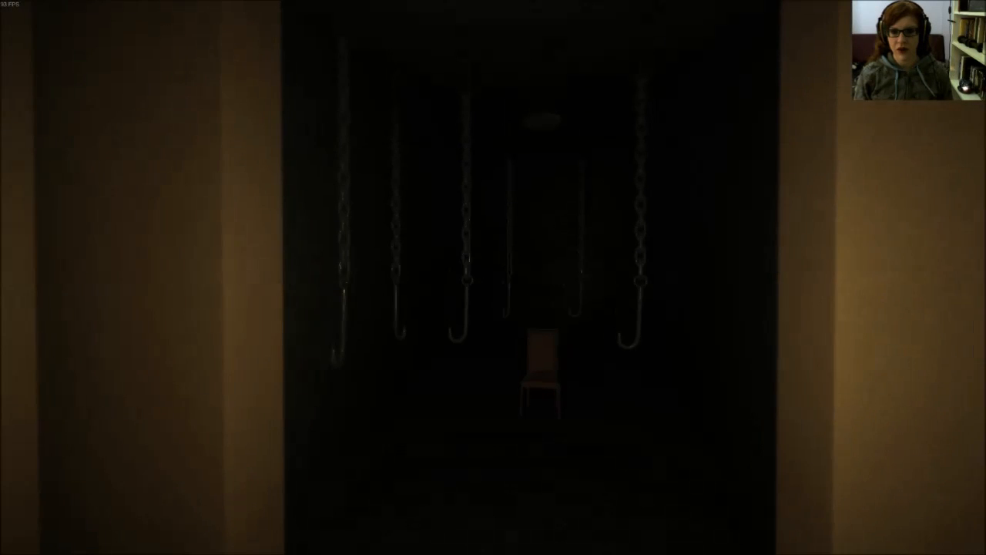